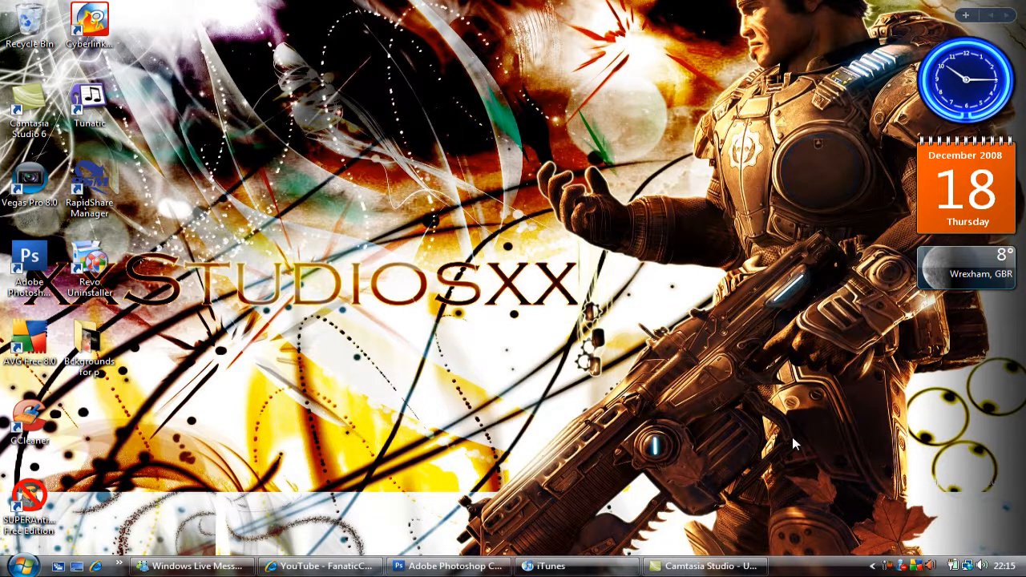
mouse_move(821, 433)
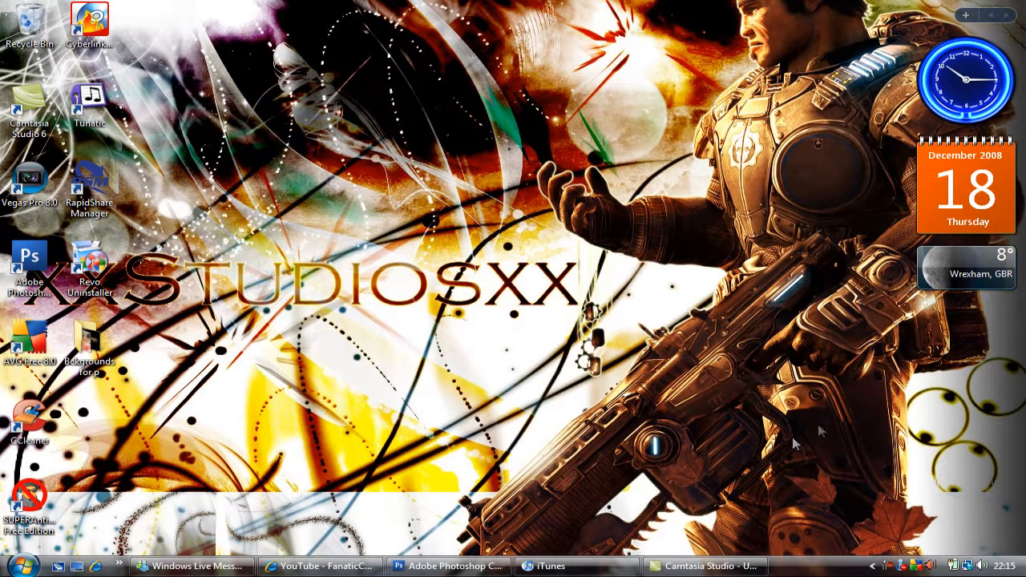
- Bring the Photoshop window to the front from the taskbar
left_click(445, 566)
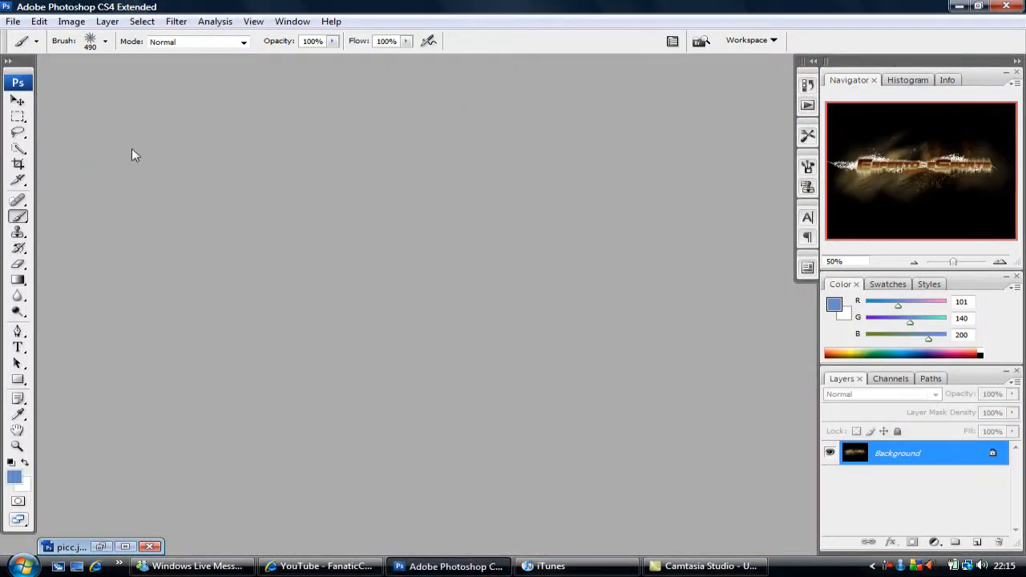
mouse_move(158, 145)
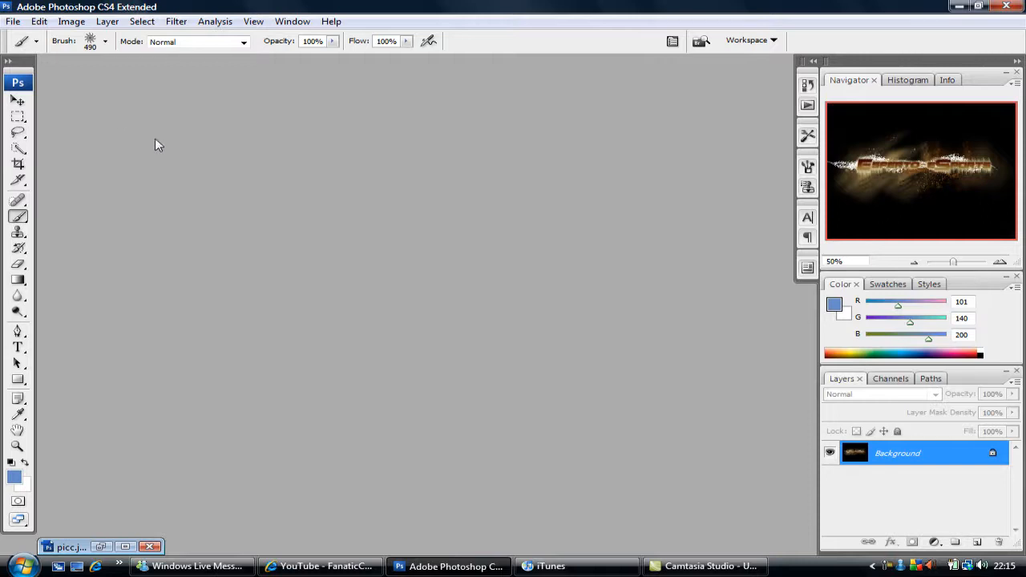
- Create a new blank white document, Untitled-1
left_click(13, 21)
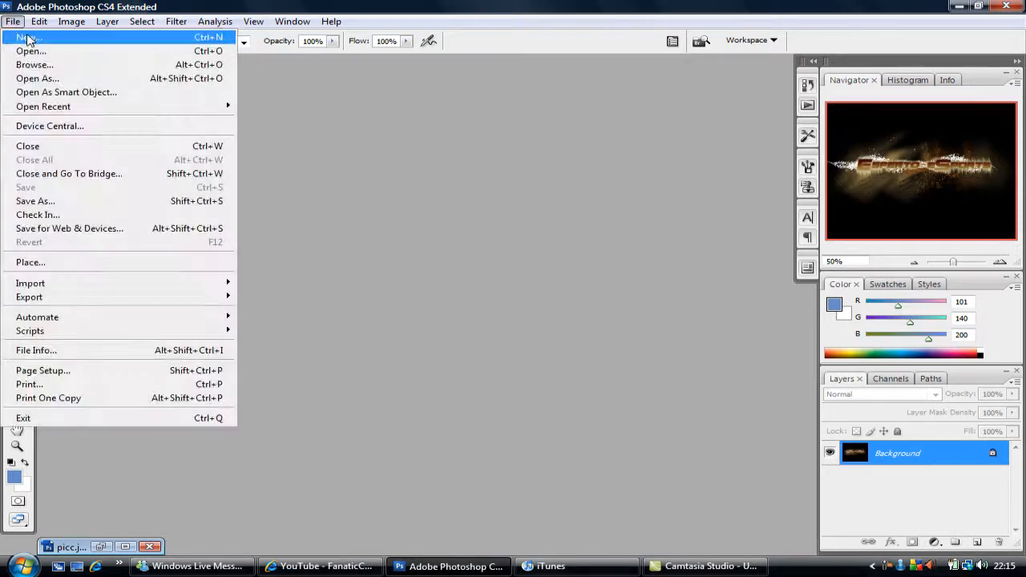
left_click(30, 37)
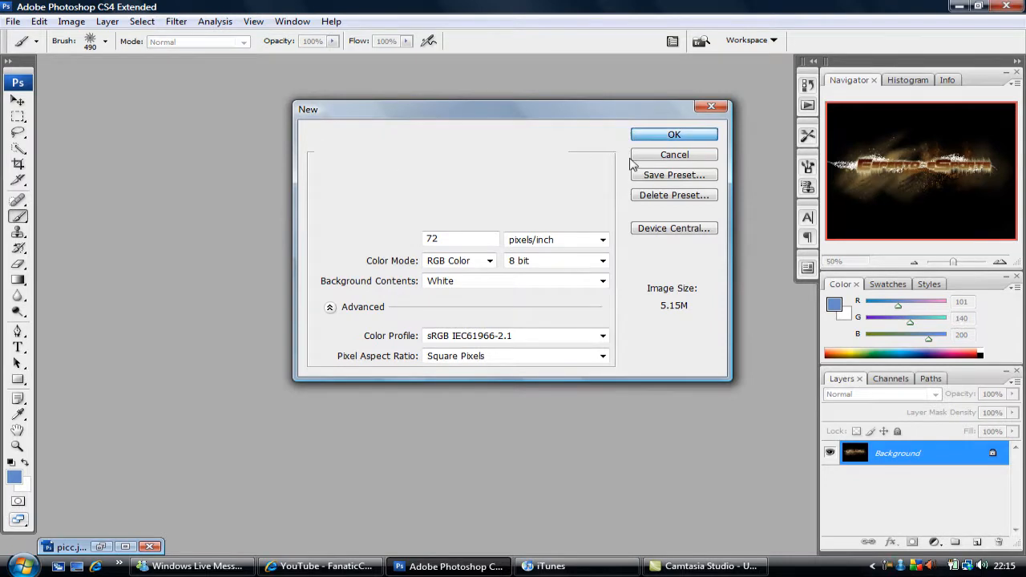
left_click(674, 134)
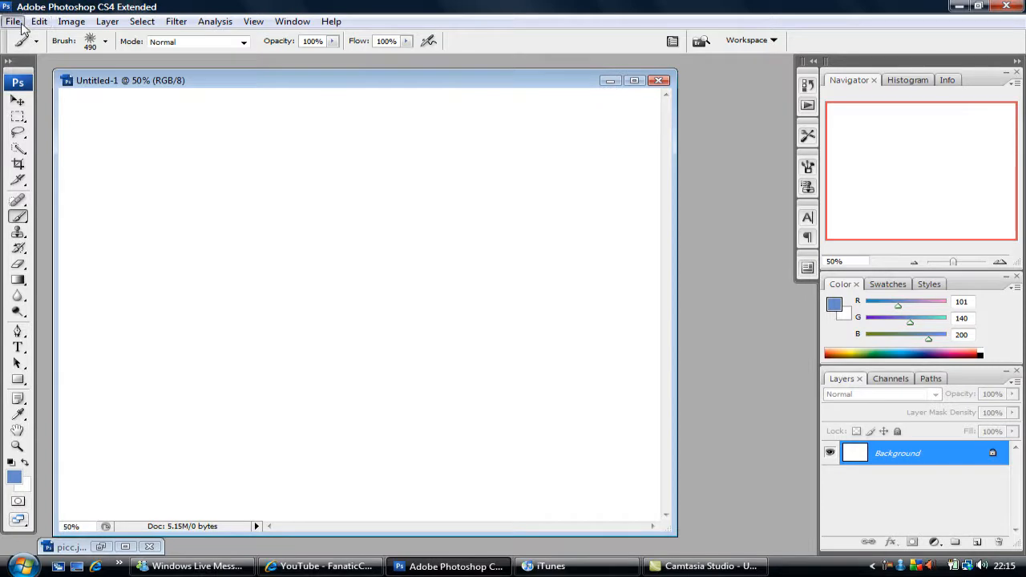
- Add a new empty layer named Layer 1
left_click(108, 21)
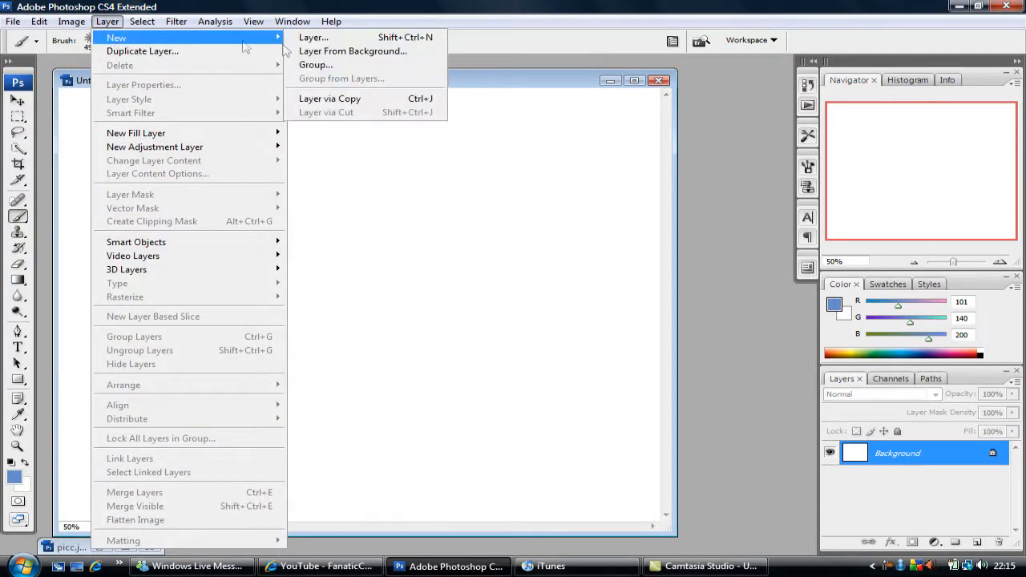
left_click(313, 37)
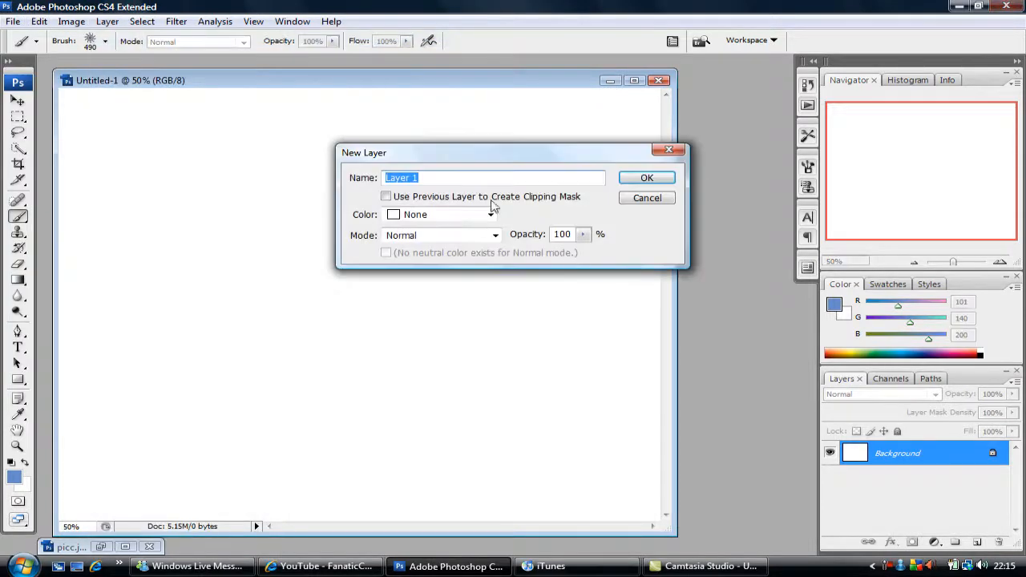
left_click(647, 177)
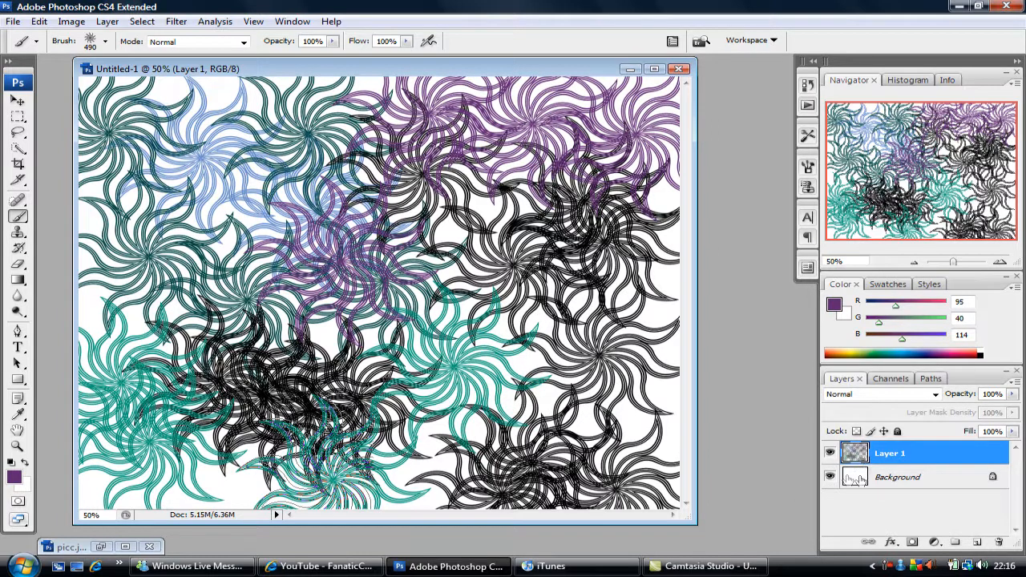
- Hide the Background layer and define the swirls as a pattern named 'custom3'
left_click(829, 477)
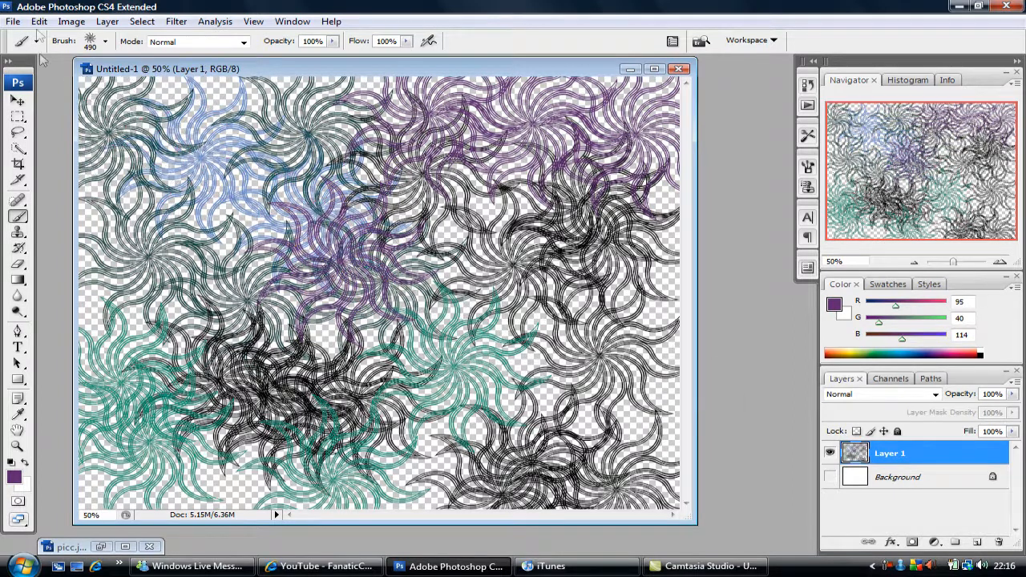
left_click(38, 21)
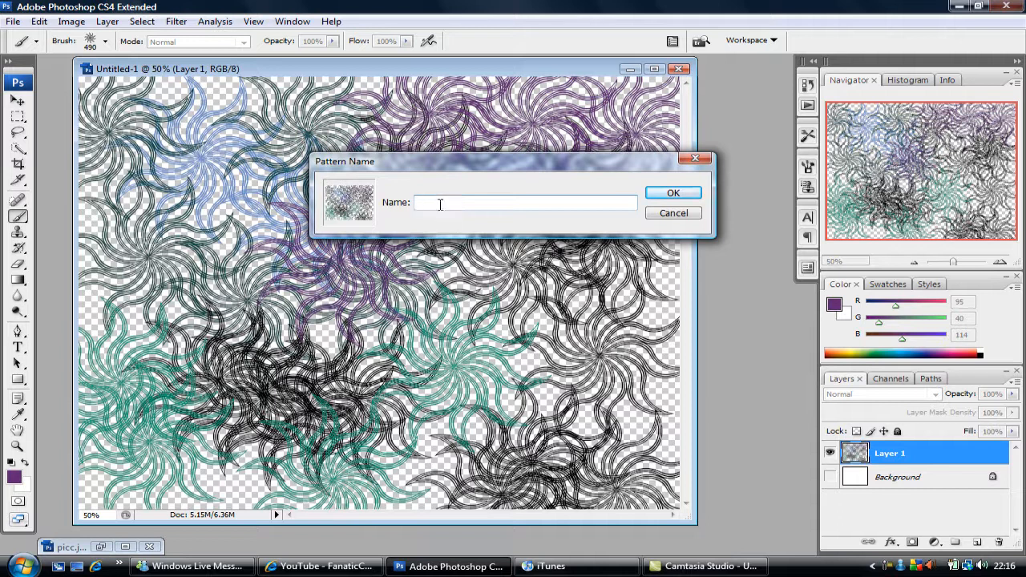
type("custom3")
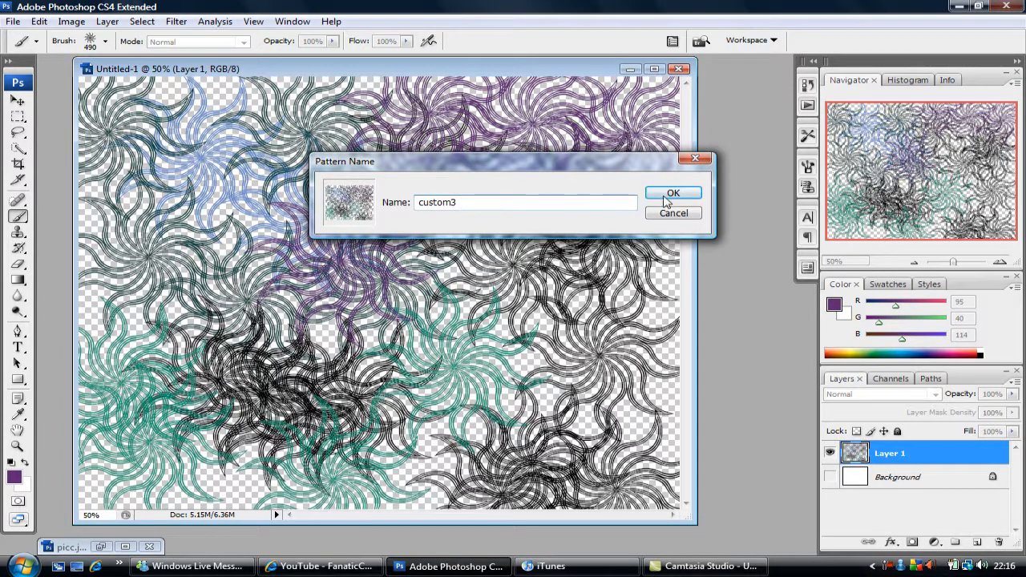
left_click(674, 193)
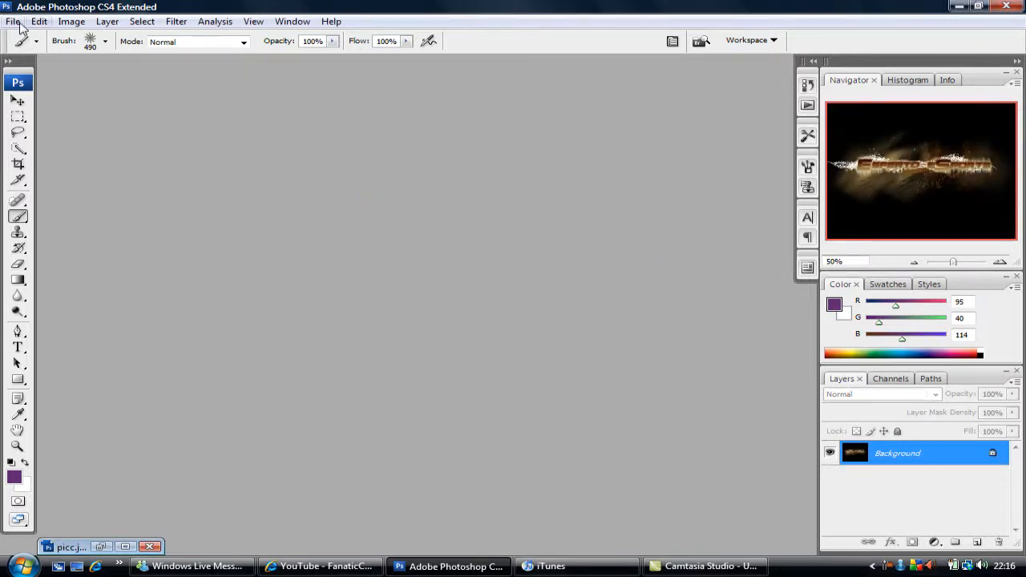
- Create a new 1500 x 1200 pixel white document using the utube preset
left_click(12, 21)
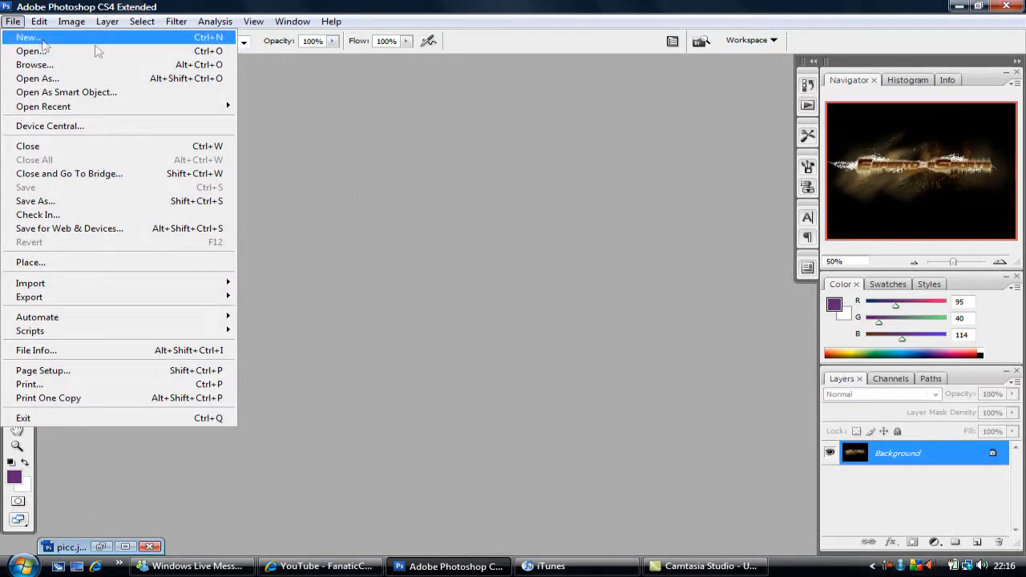
left_click(28, 37)
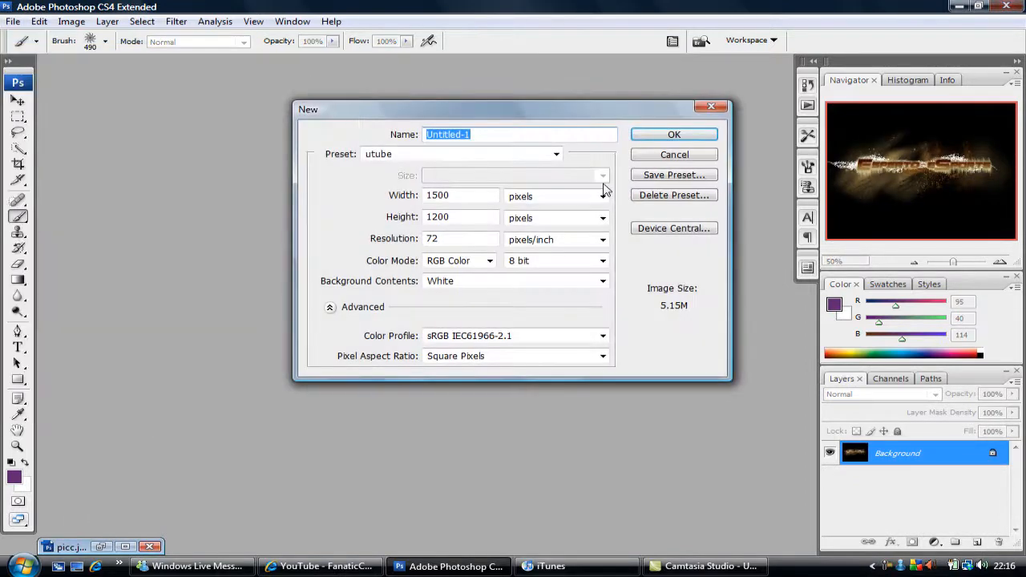
left_click(673, 134)
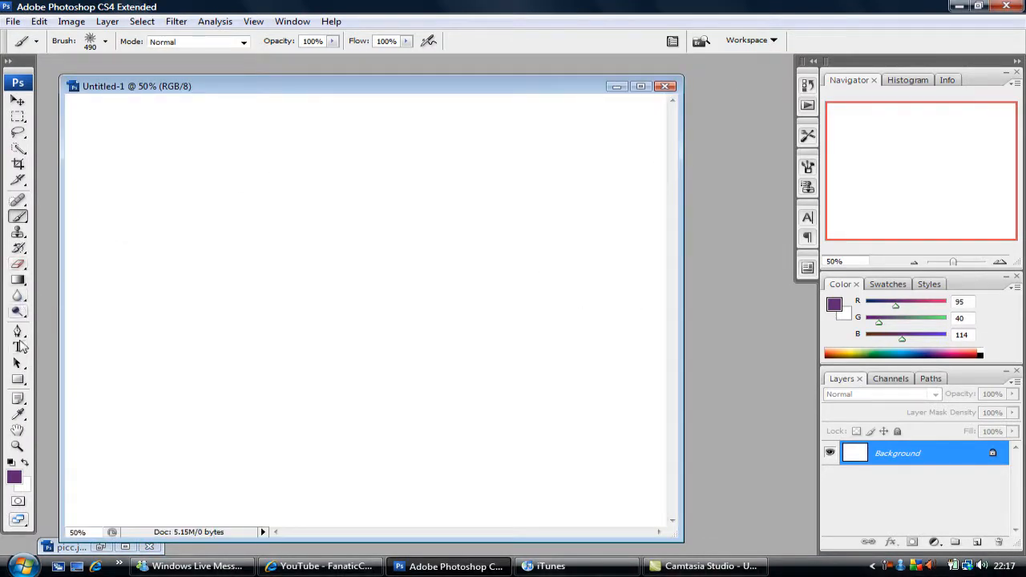
- Paste the text 'FanaticCinema' onto the canvas with the Type tool
left_click(17, 347)
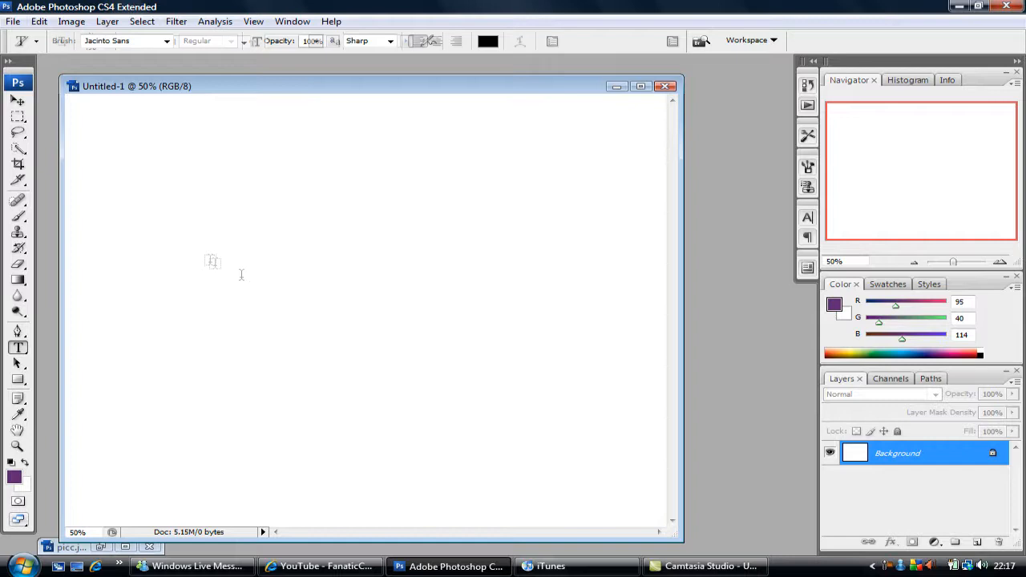
right_click(211, 264)
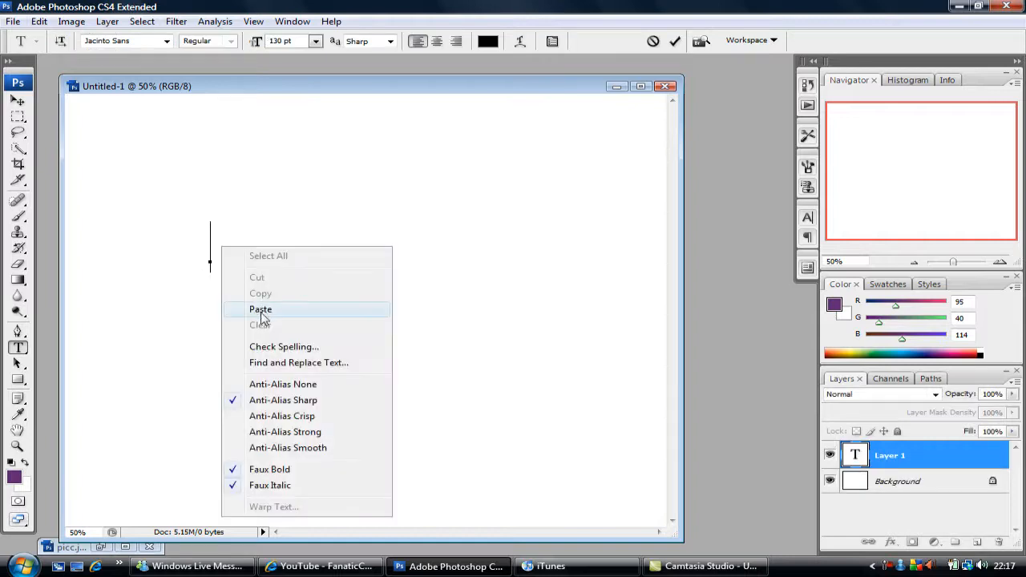
left_click(260, 309)
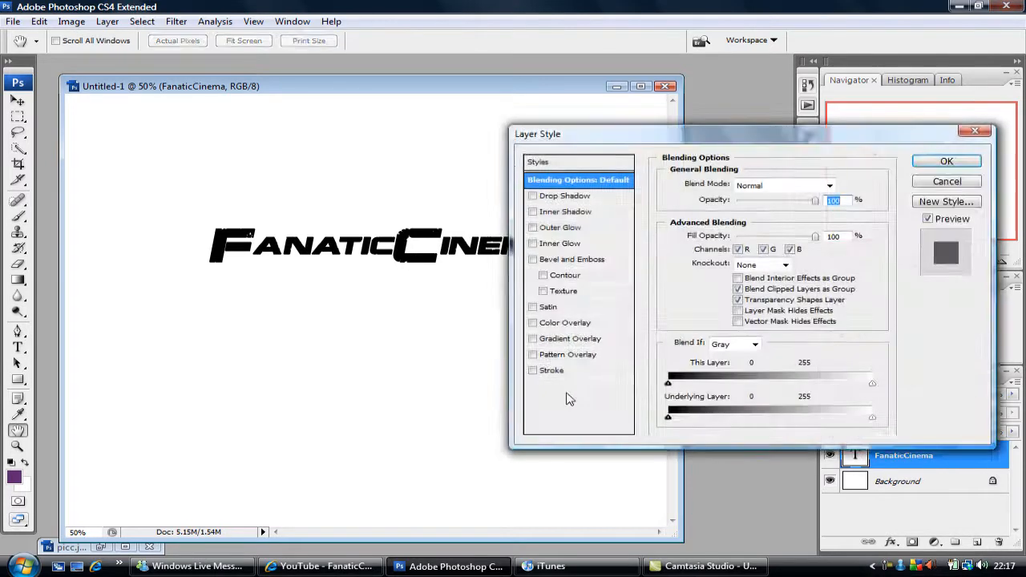
- Give the text a custom swirl Pattern Overlay plus Inner Glow and Outer Glow
left_click(533, 355)
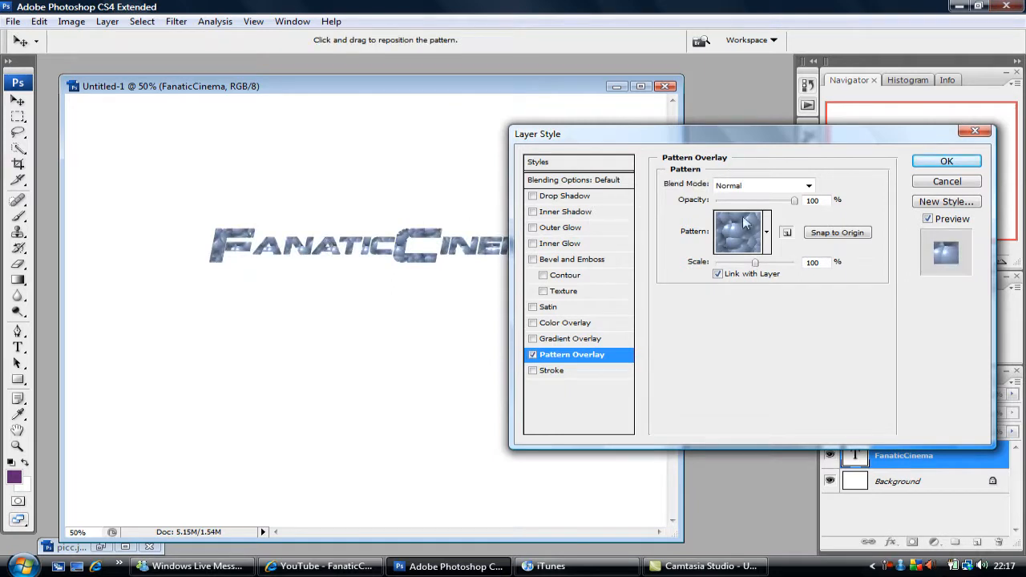
left_click(765, 232)
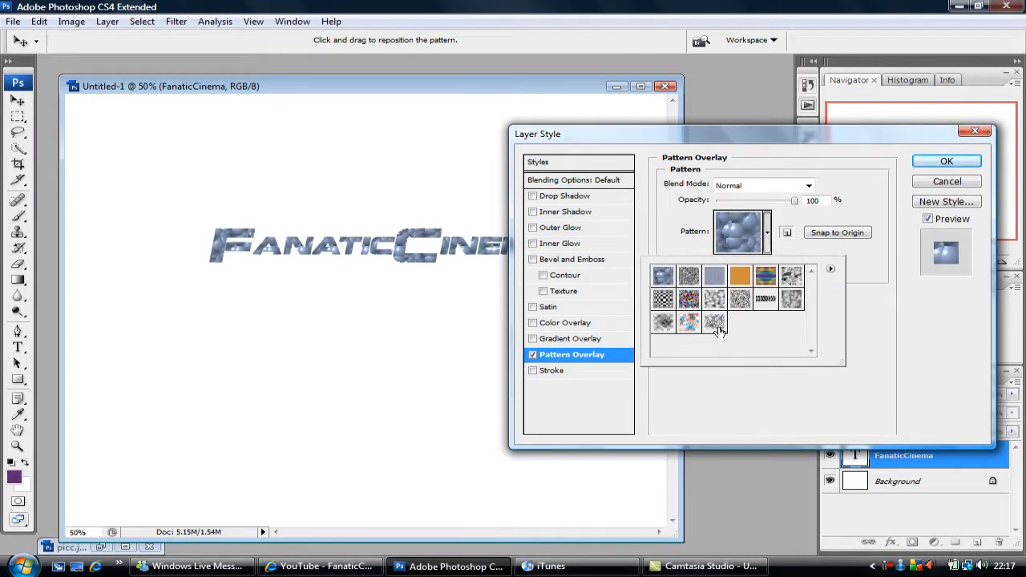
left_click(713, 323)
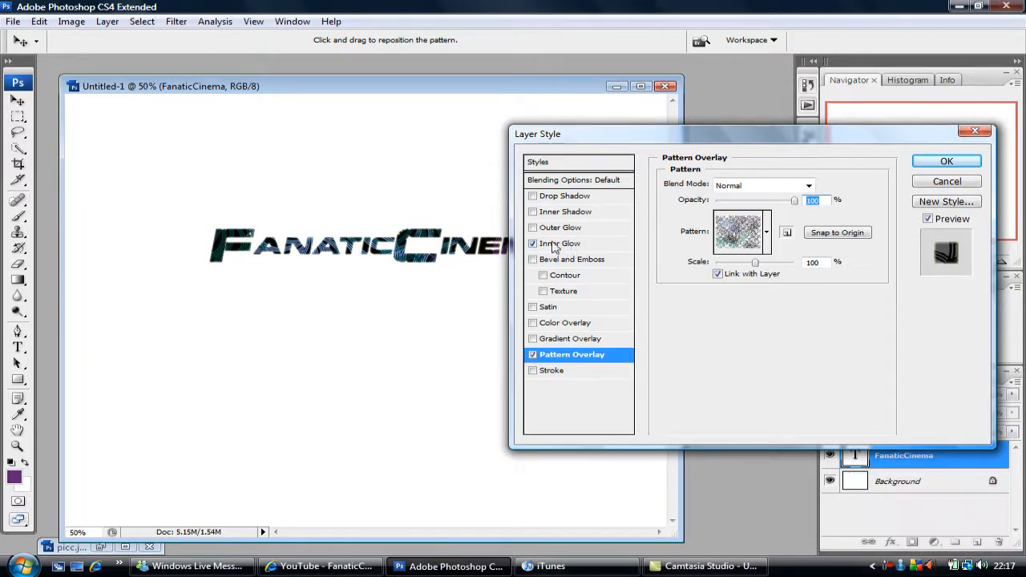
left_click(562, 243)
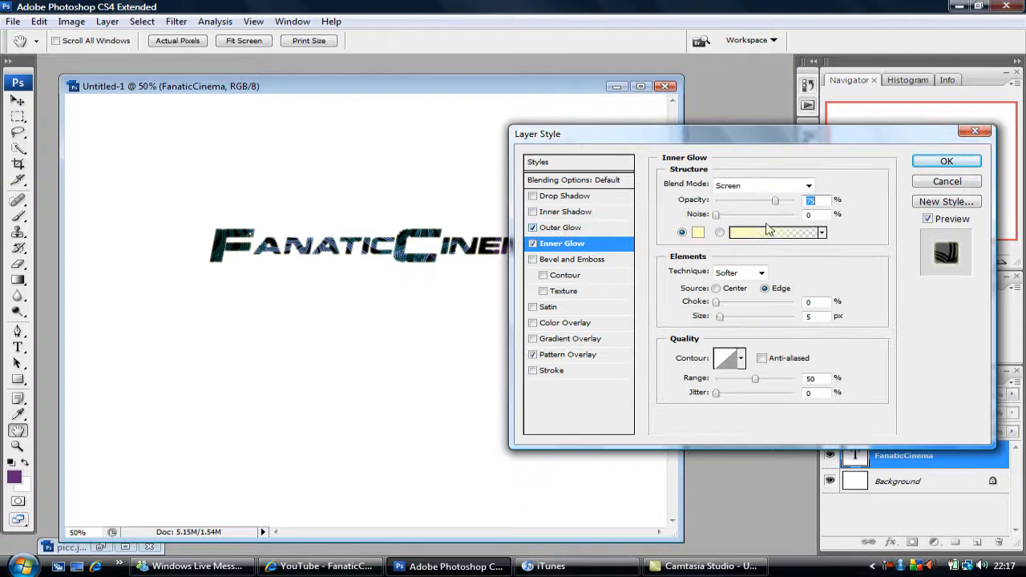
left_click(946, 161)
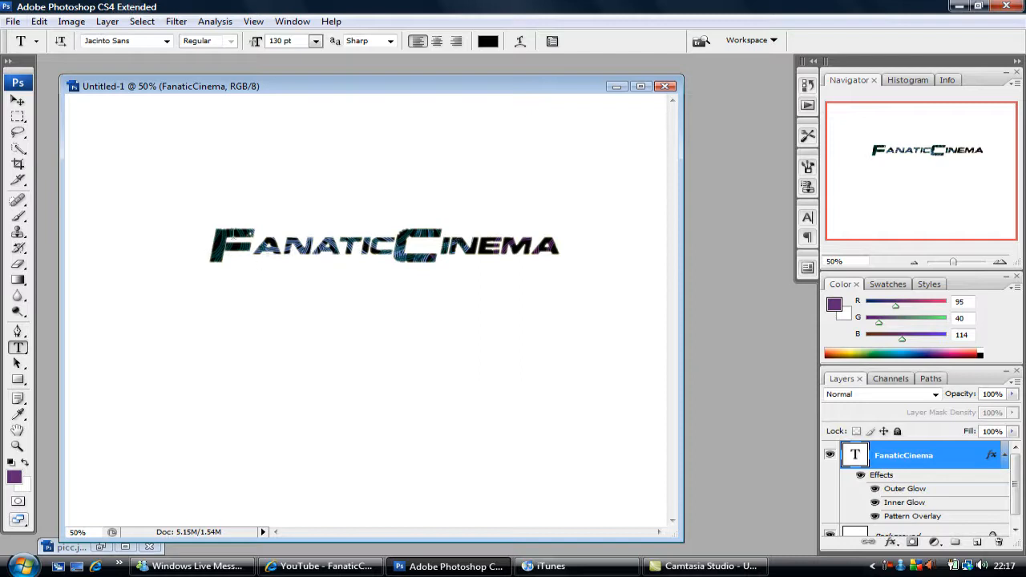
mouse_move(605, 235)
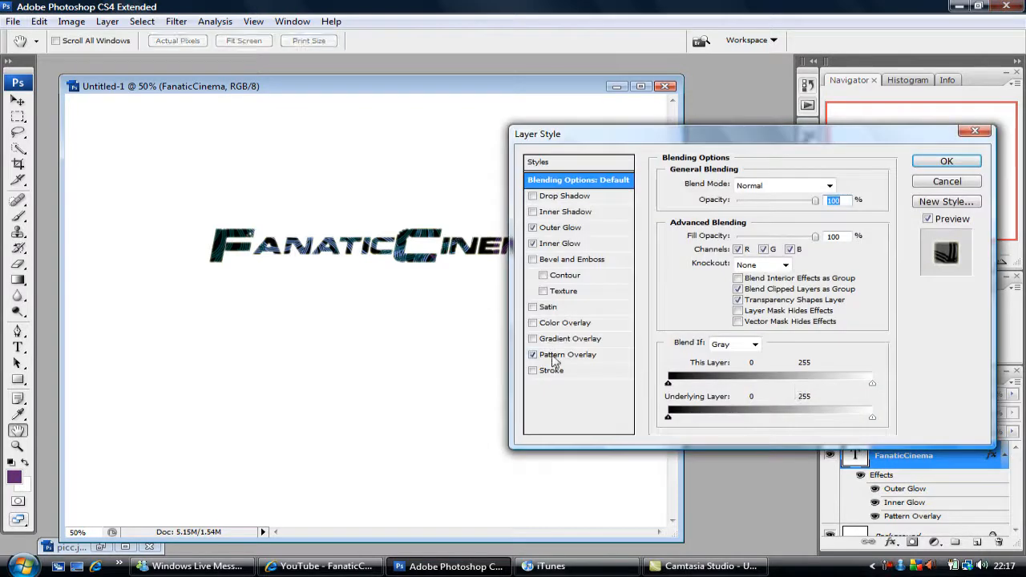
- Adjust the Pattern Overlay scale slider to show broader swirls in the letters
left_click(568, 355)
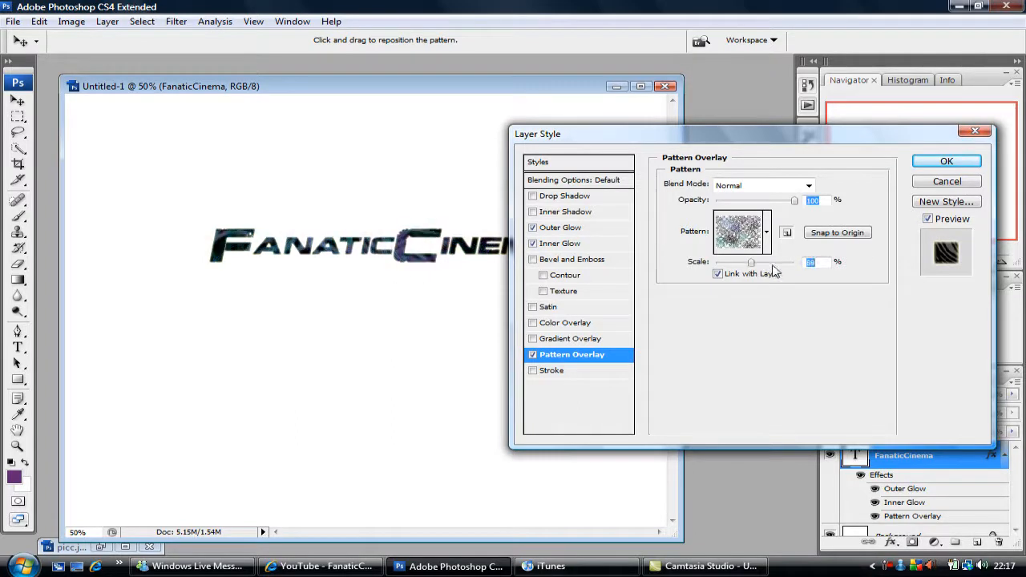
left_click_drag(751, 262, 746, 262)
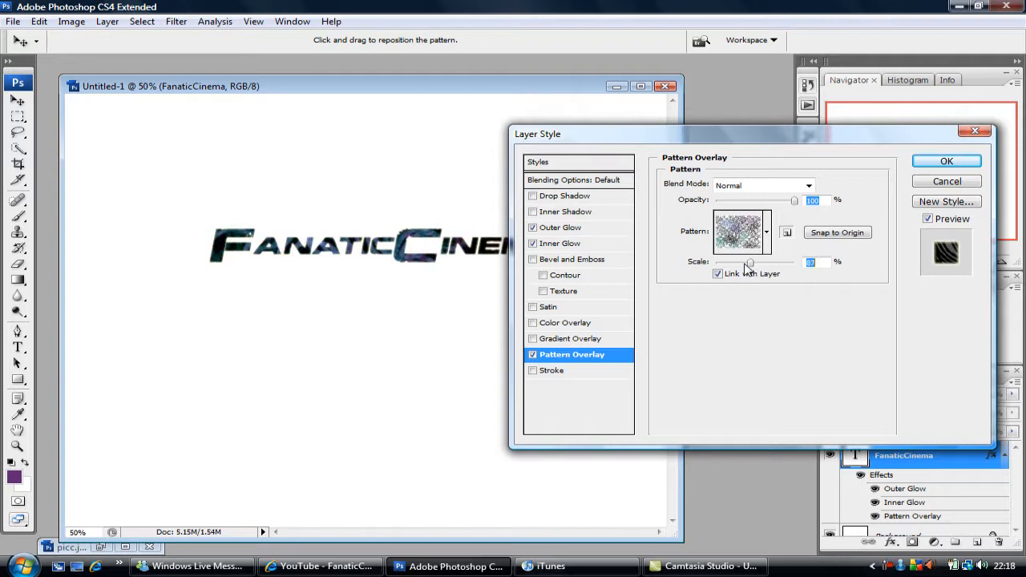
left_click_drag(746, 262, 762, 263)
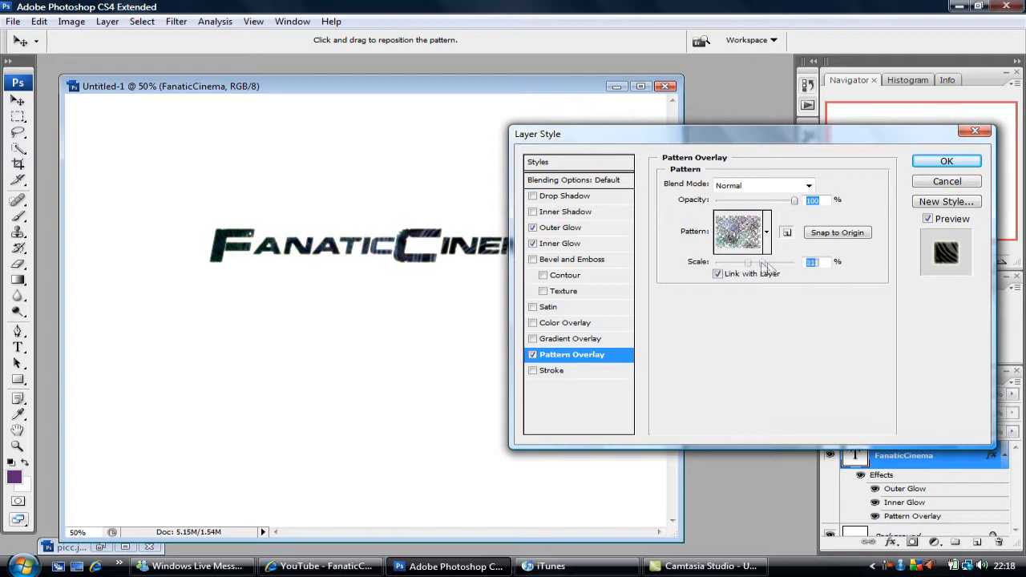
left_click_drag(749, 262, 785, 262)
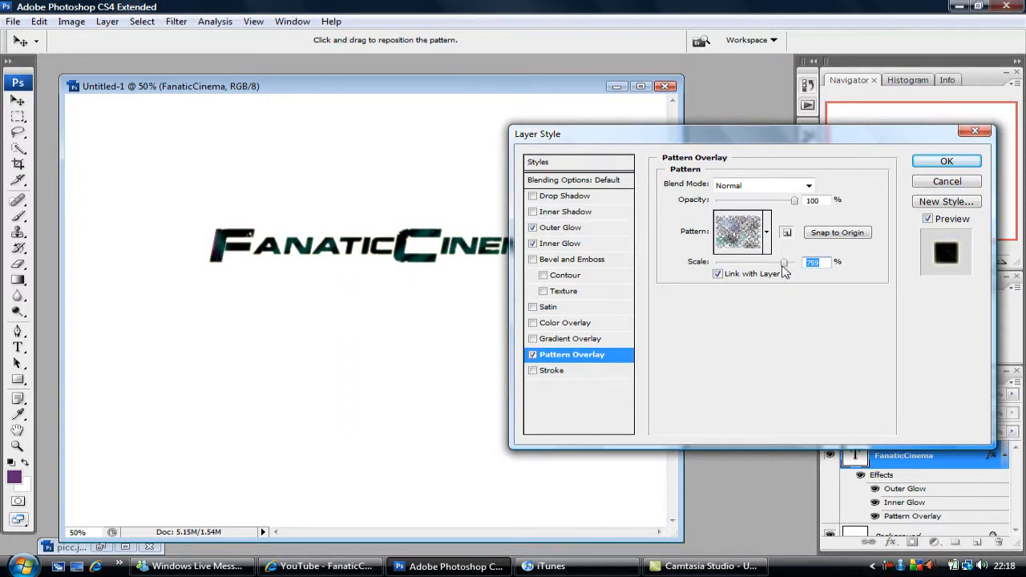
left_click_drag(784, 263, 768, 263)
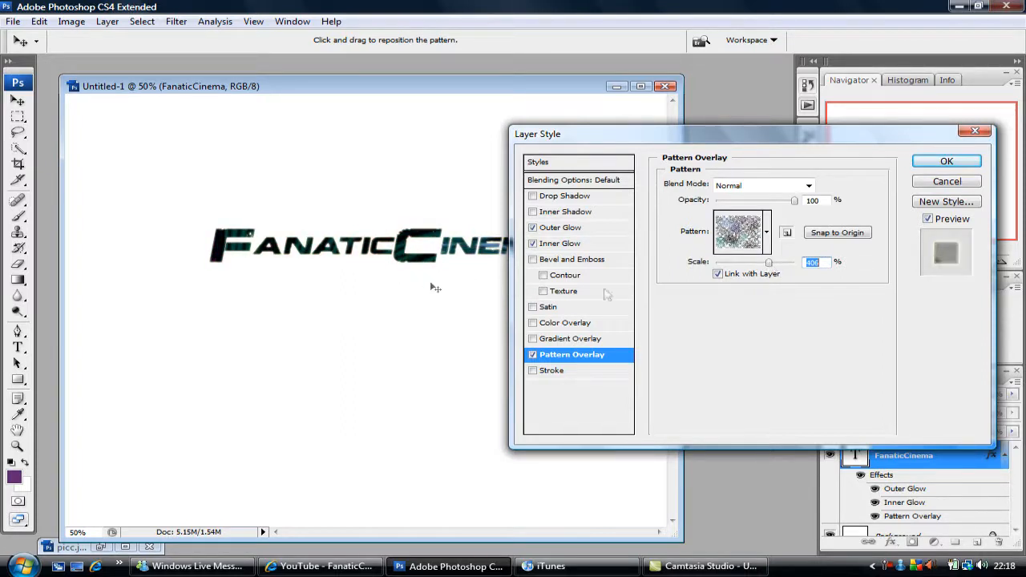
left_click_drag(768, 262, 753, 262)
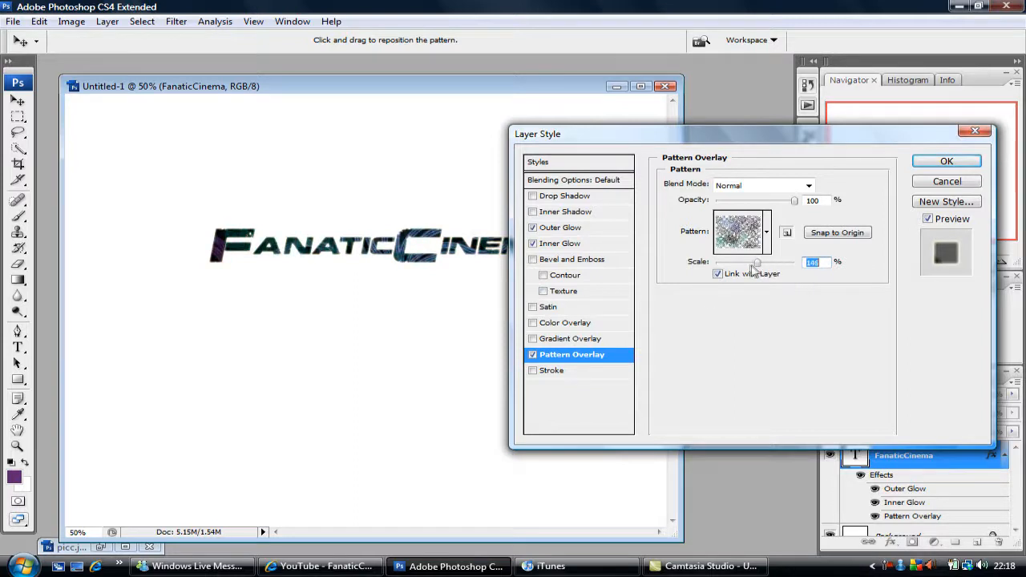
left_click_drag(758, 262, 748, 262)
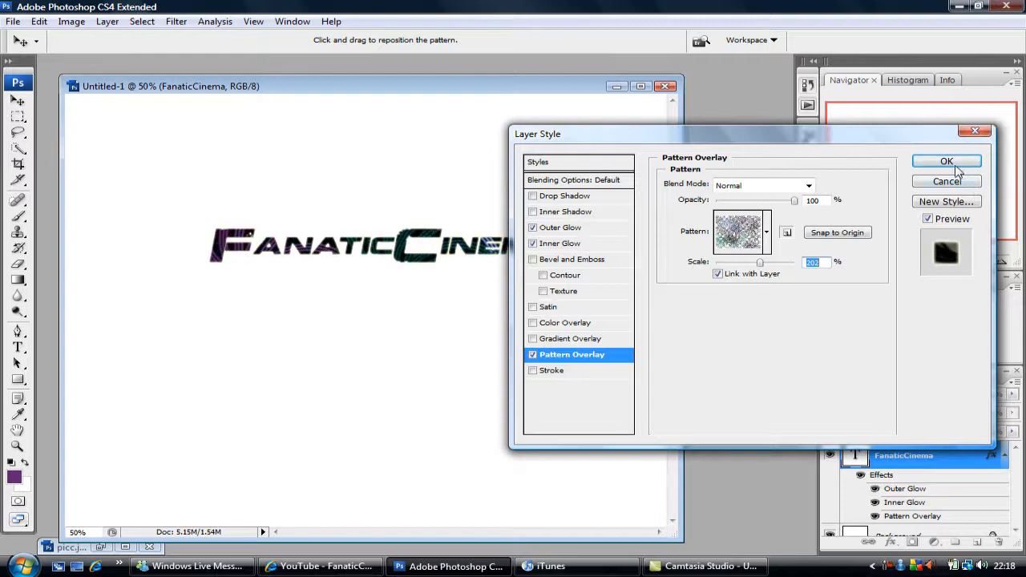
left_click(947, 161)
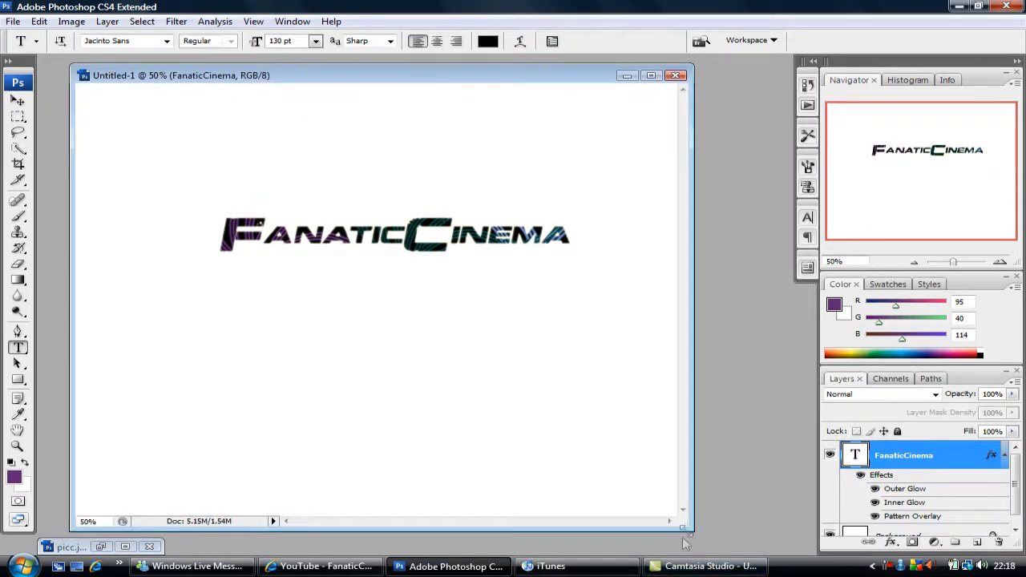
- Enlarge the document window to show more white space around the text
left_click_drag(685, 529, 736, 549)
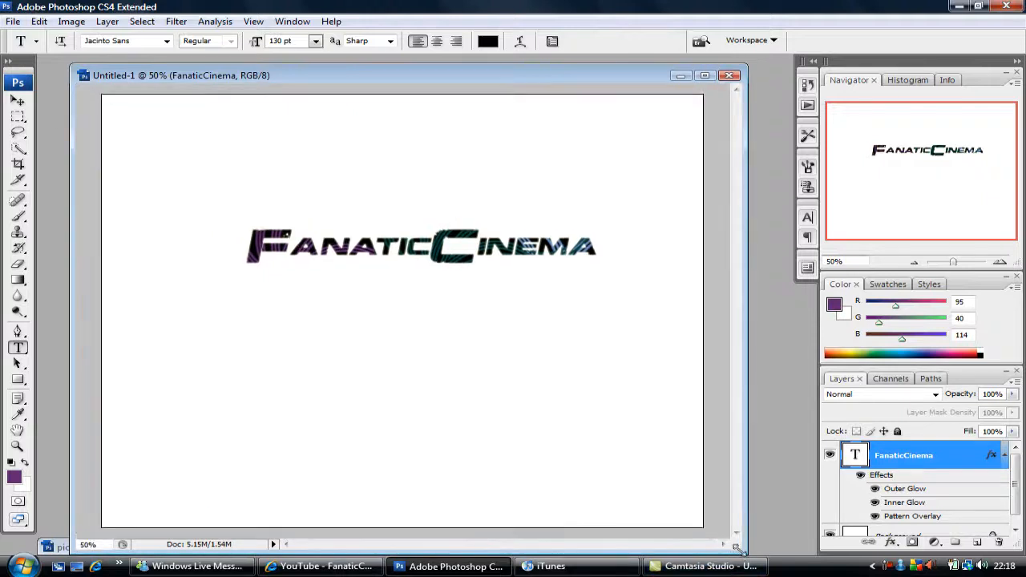